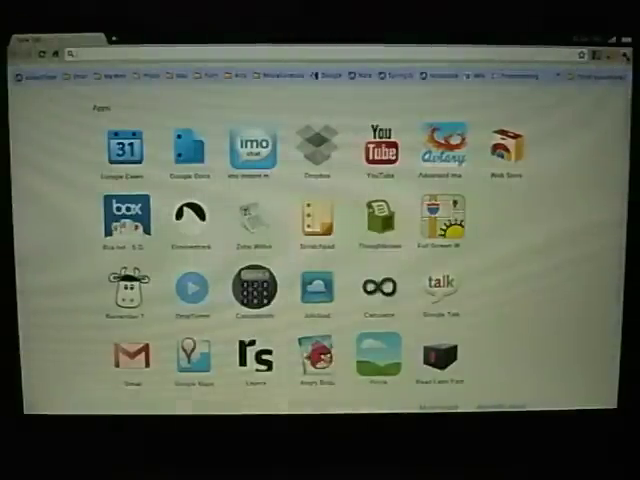
Bring up Chrome's wrench menu to reach the Tools submenu with File manager
{"action": "left_click", "coordinate": [612, 54]}
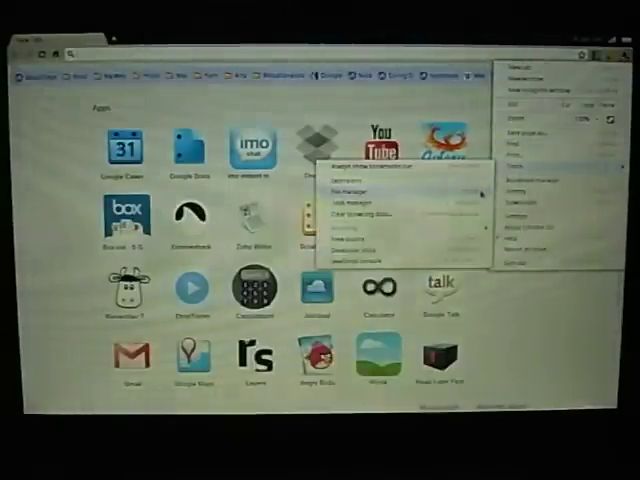
{"action": "left_click", "coordinate": [346, 188]}
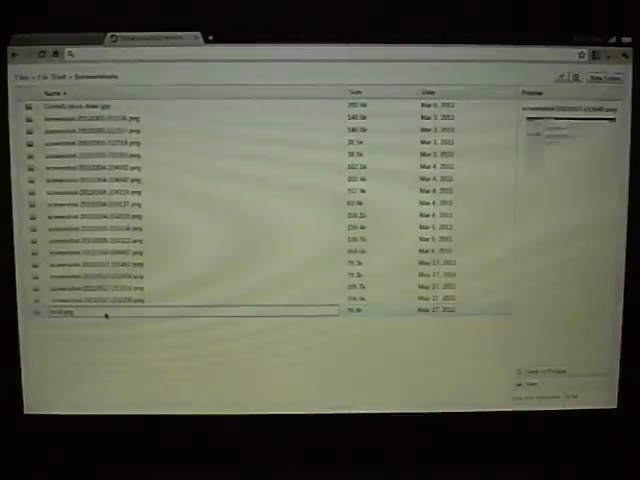